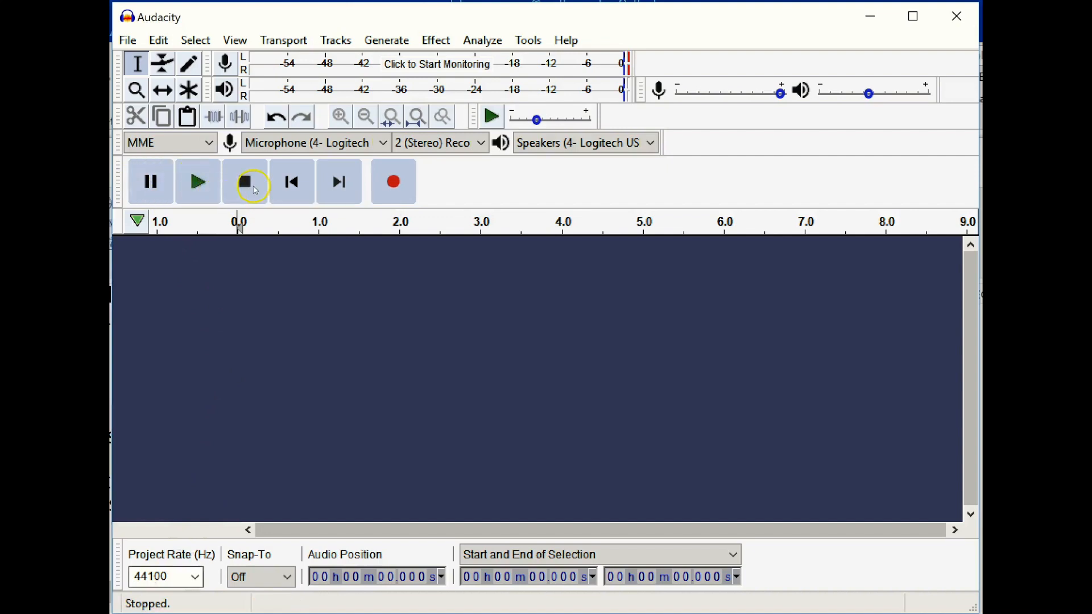
pyautogui.moveTo(396, 188)
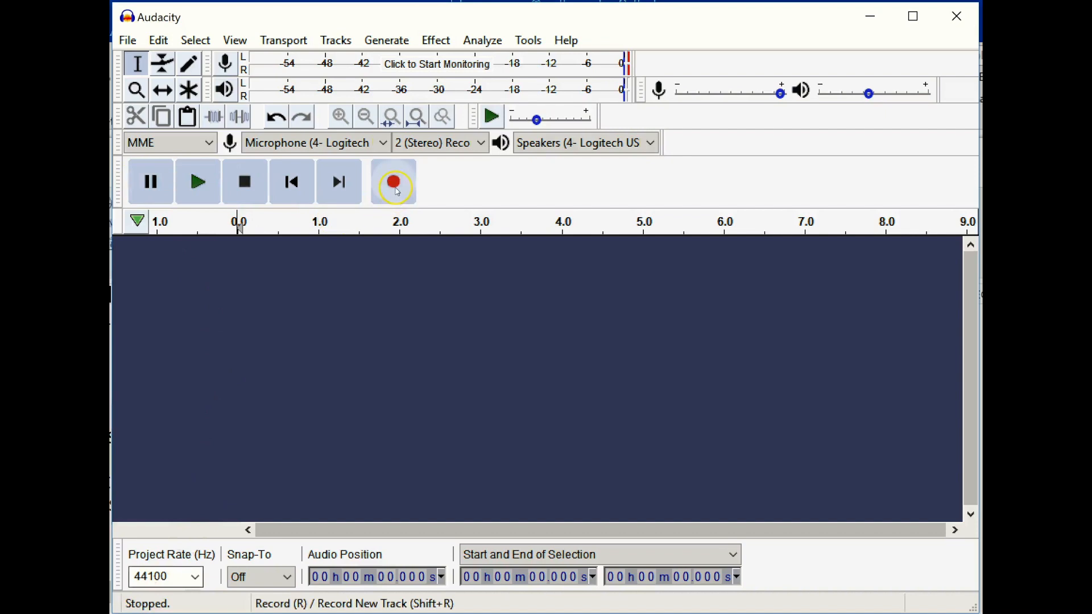
pyautogui.moveTo(394, 182)
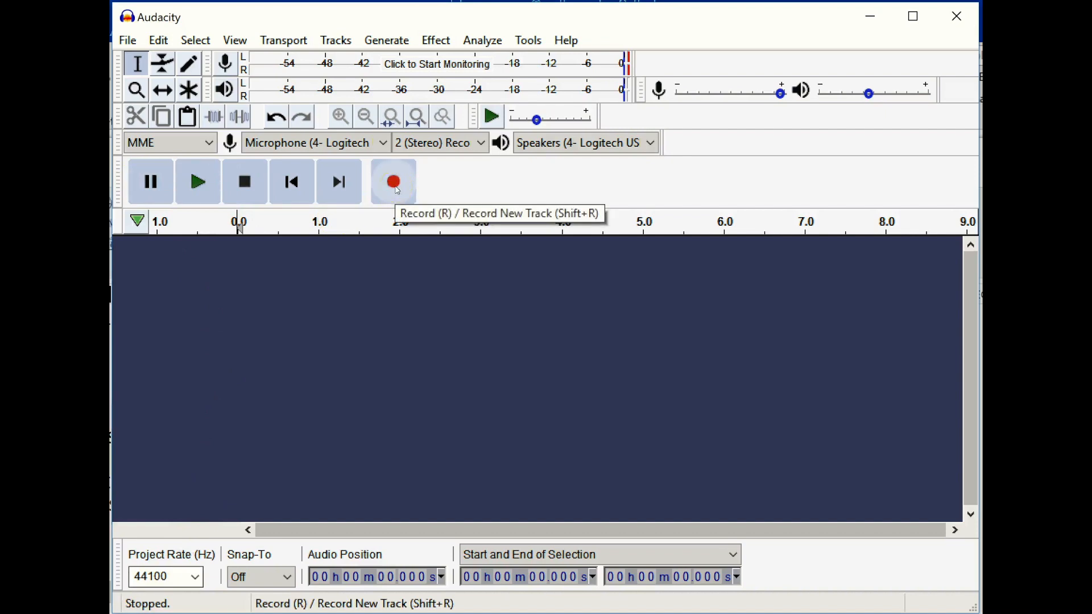
# - Start recording a new stereo voice track from the microphone
pyautogui.click(394, 180)
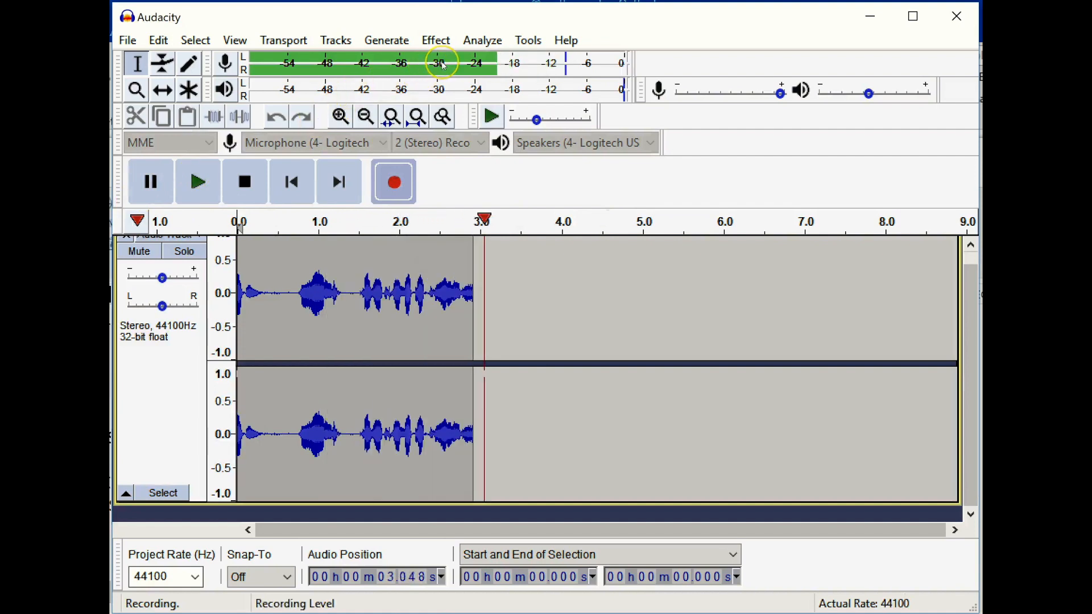
pyautogui.moveTo(443, 62)
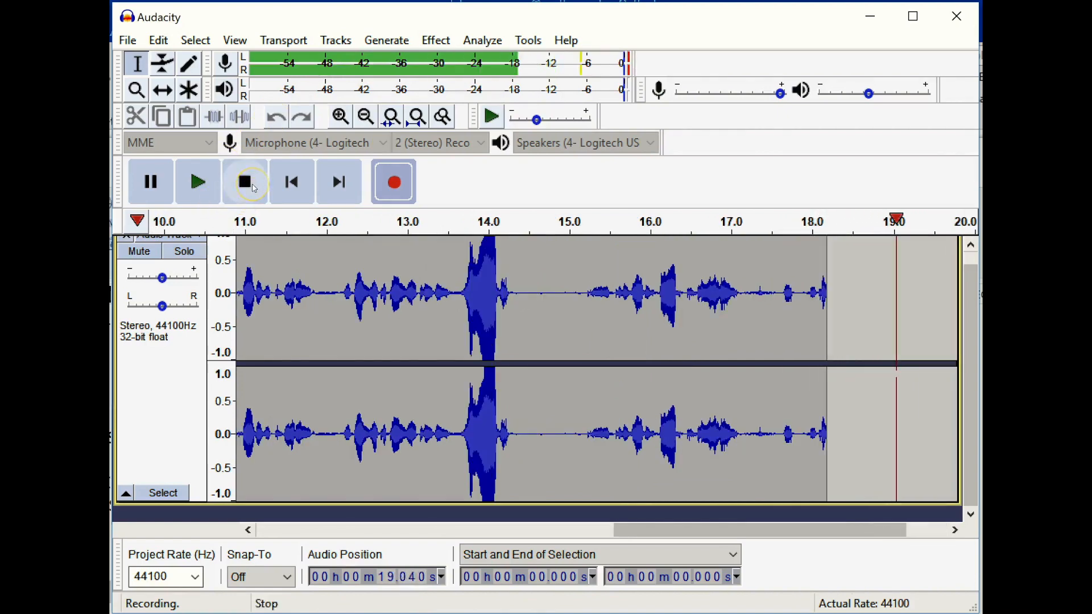
# - Stop the recording at about 18 seconds and try selecting the 10–12 s stretch
pyautogui.click(150, 181)
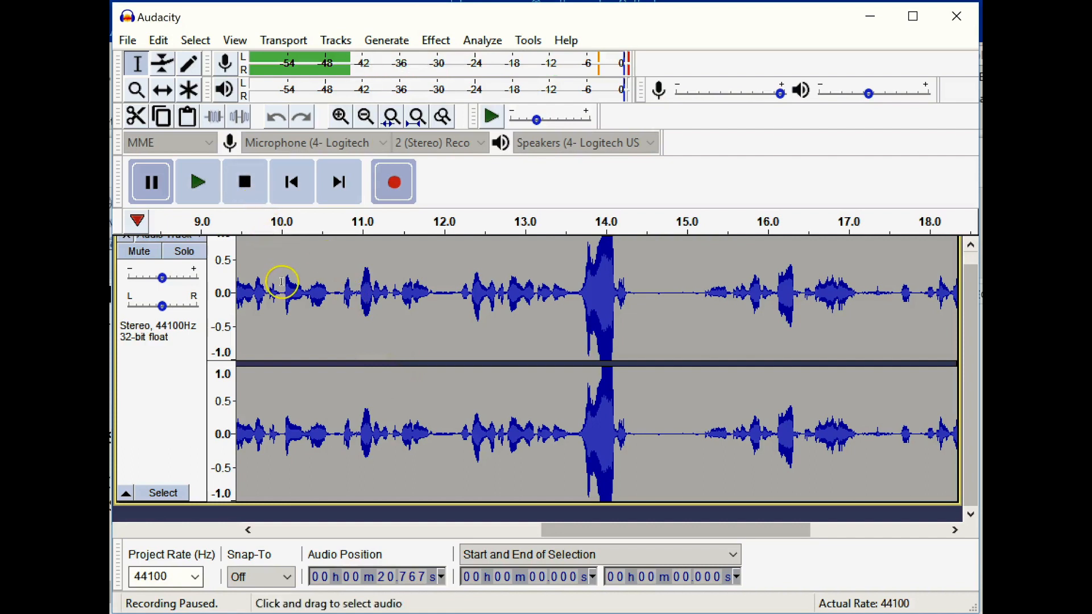
pyautogui.moveTo(282, 306); pyautogui.dragTo(459, 306)
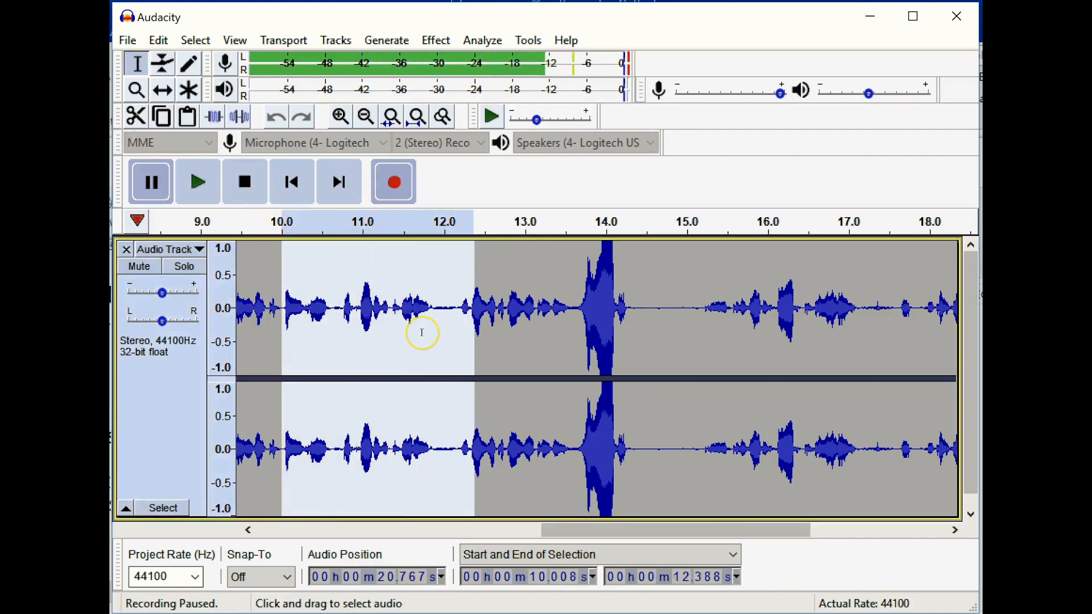
pyautogui.moveTo(551, 329)
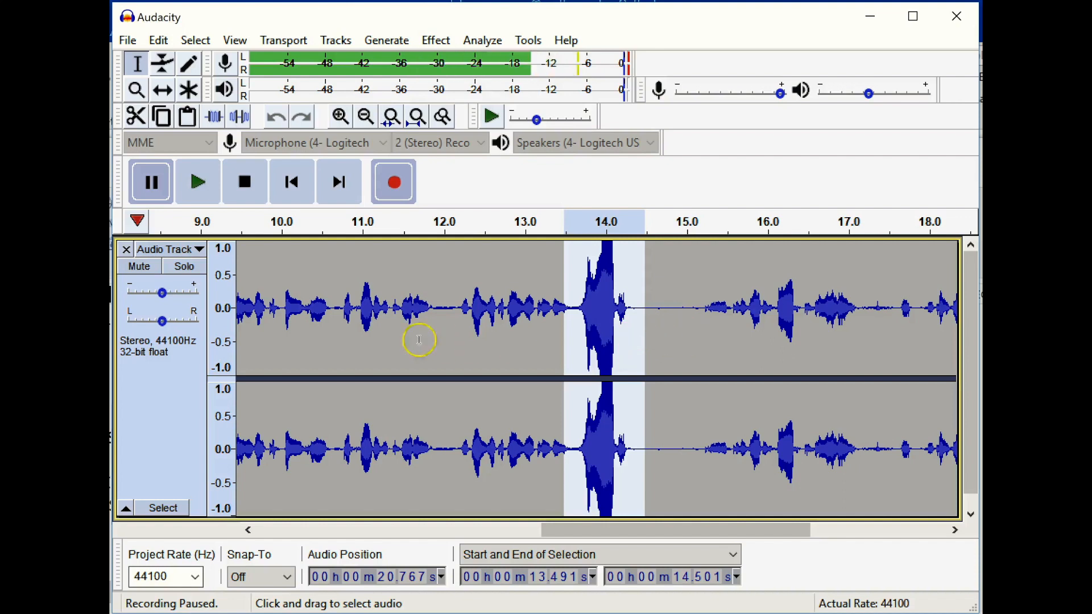
pyautogui.moveTo(605, 280)
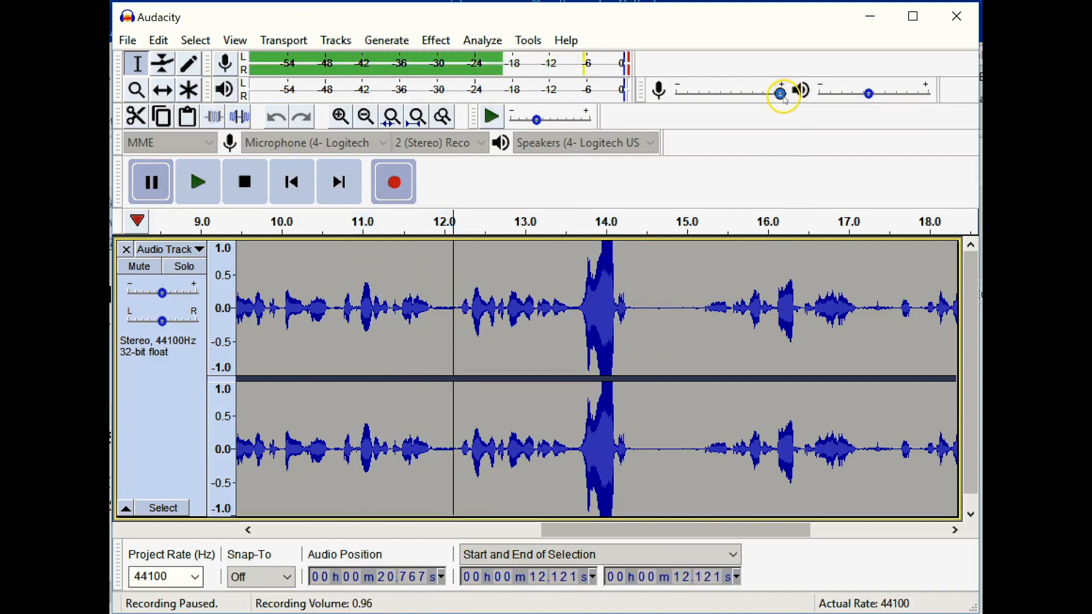
pyautogui.moveTo(780, 93)
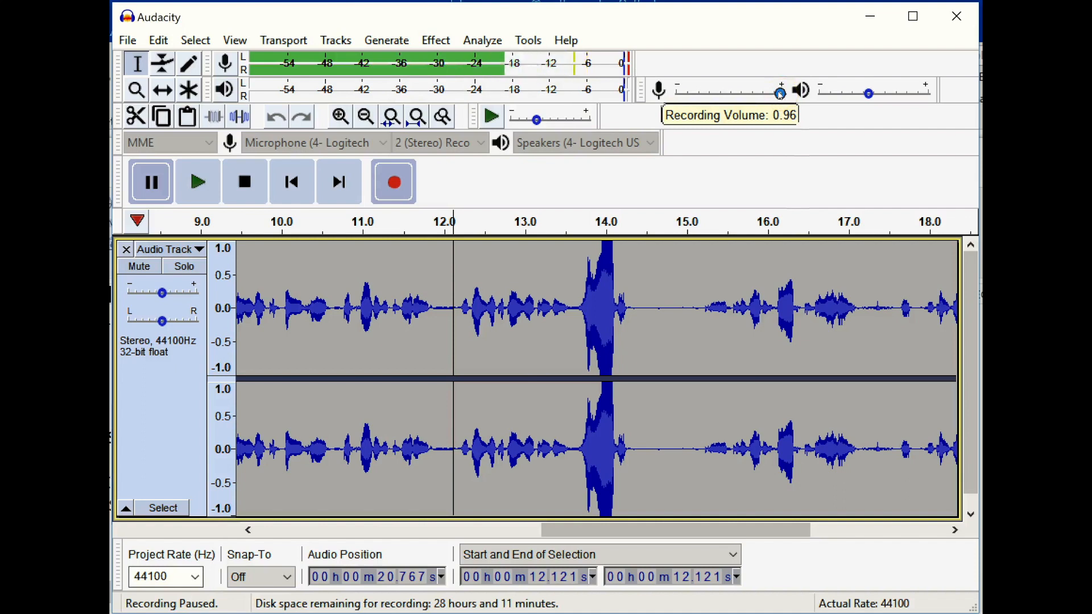
pyautogui.moveTo(778, 92); pyautogui.dragTo(770, 92)
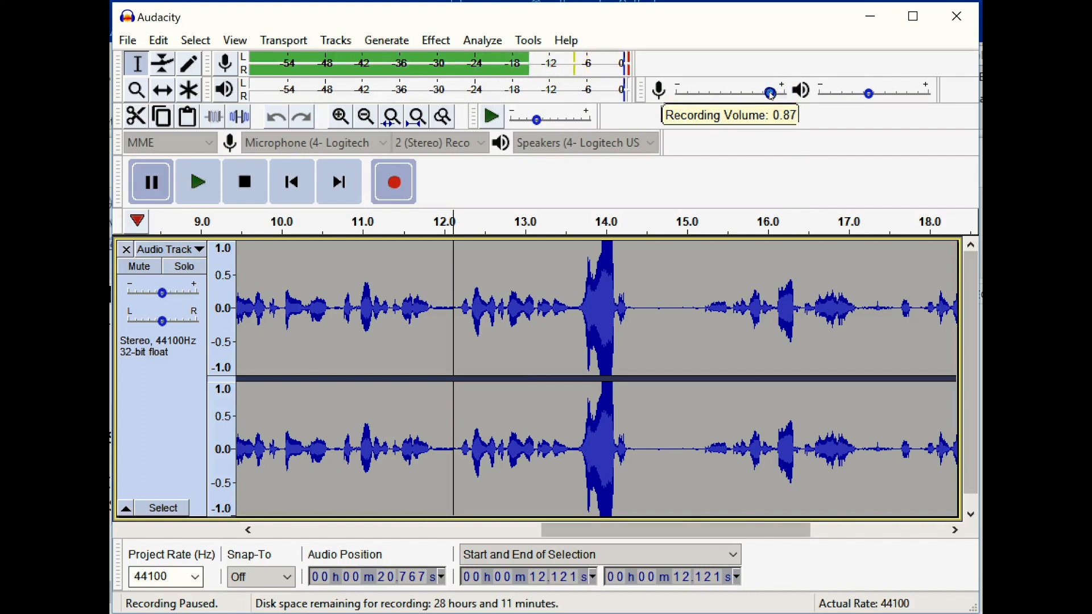
pyautogui.moveTo(766, 91); pyautogui.dragTo(771, 91)
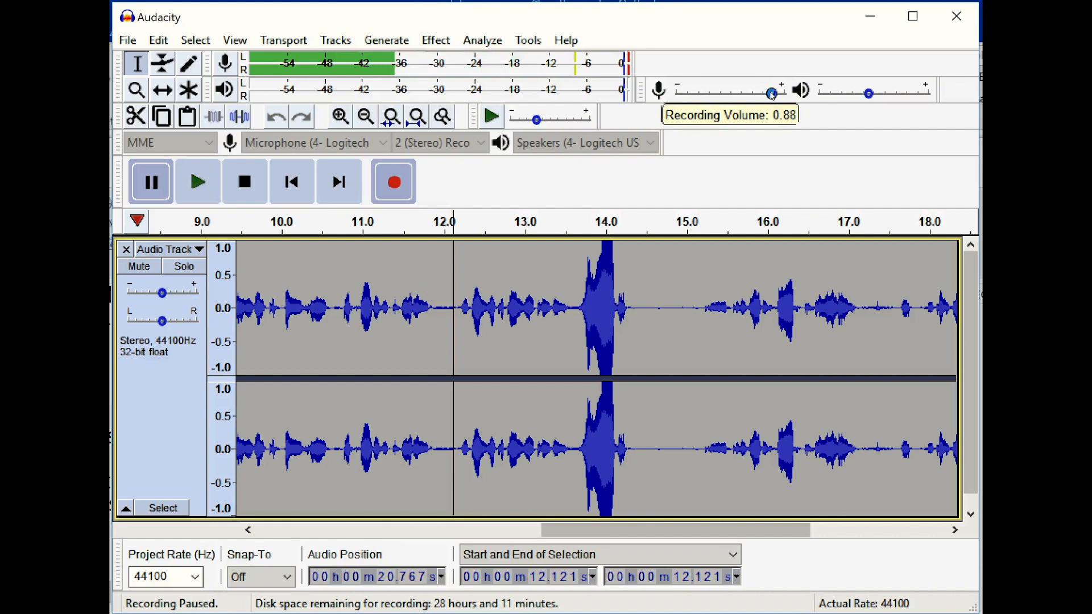
pyautogui.moveTo(771, 92); pyautogui.dragTo(774, 92)
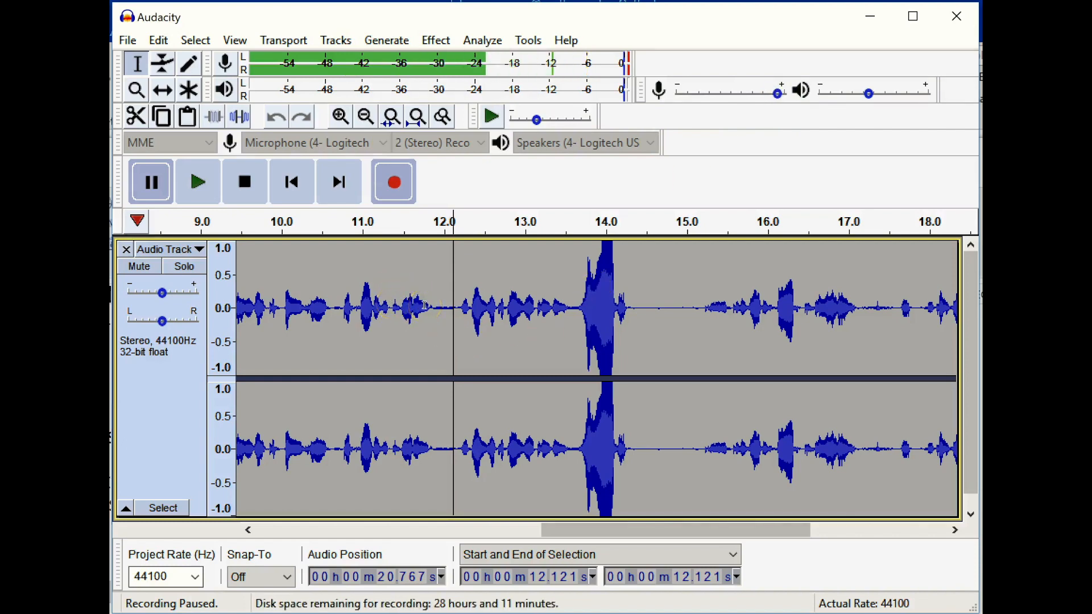
pyautogui.moveTo(314, 250)
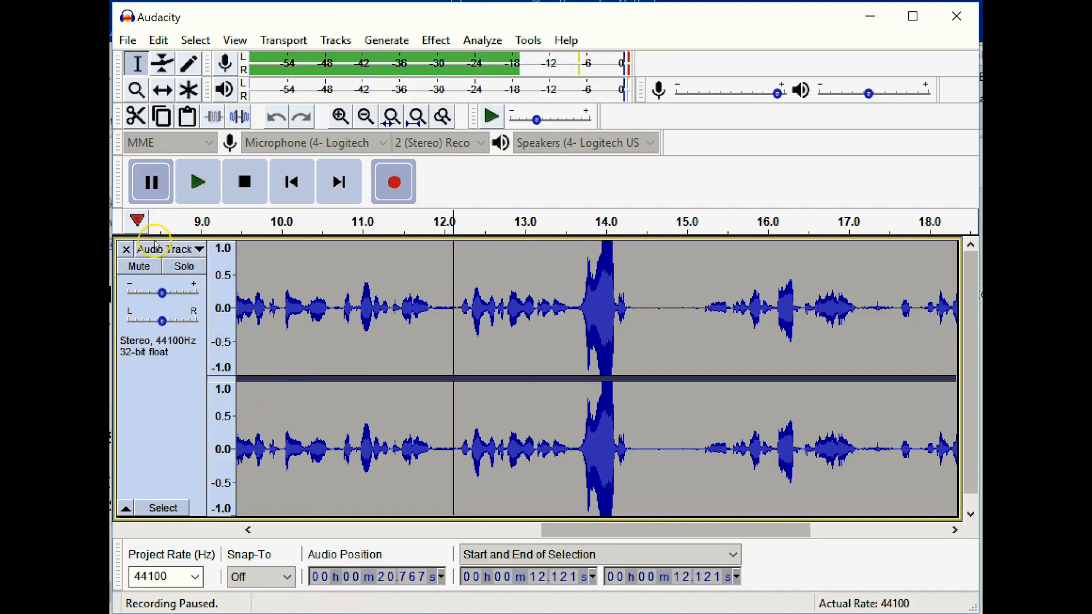
pyautogui.click(198, 250)
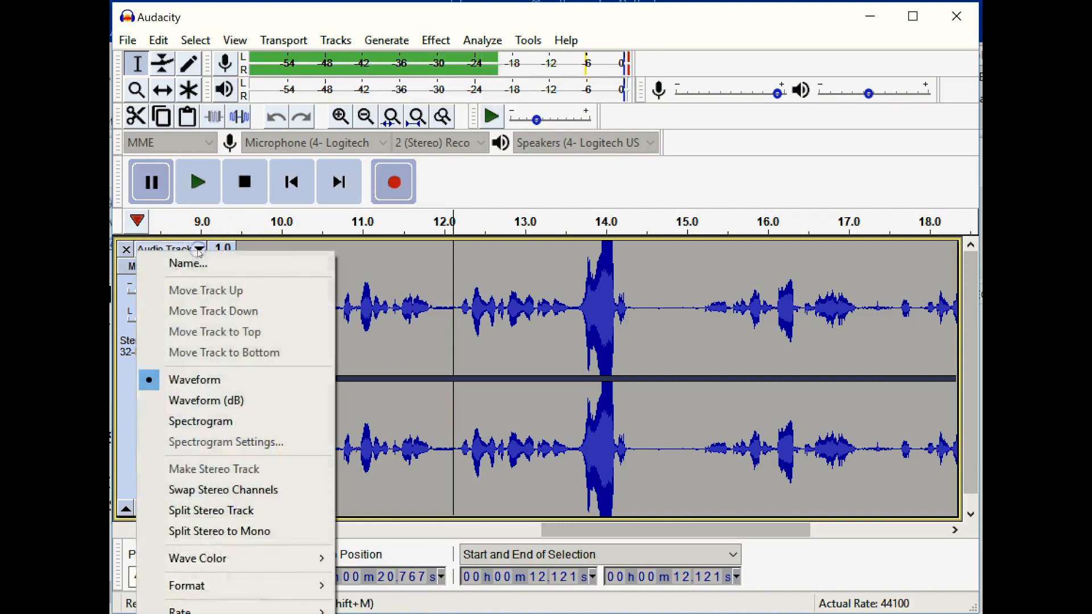
pyautogui.click(187, 263)
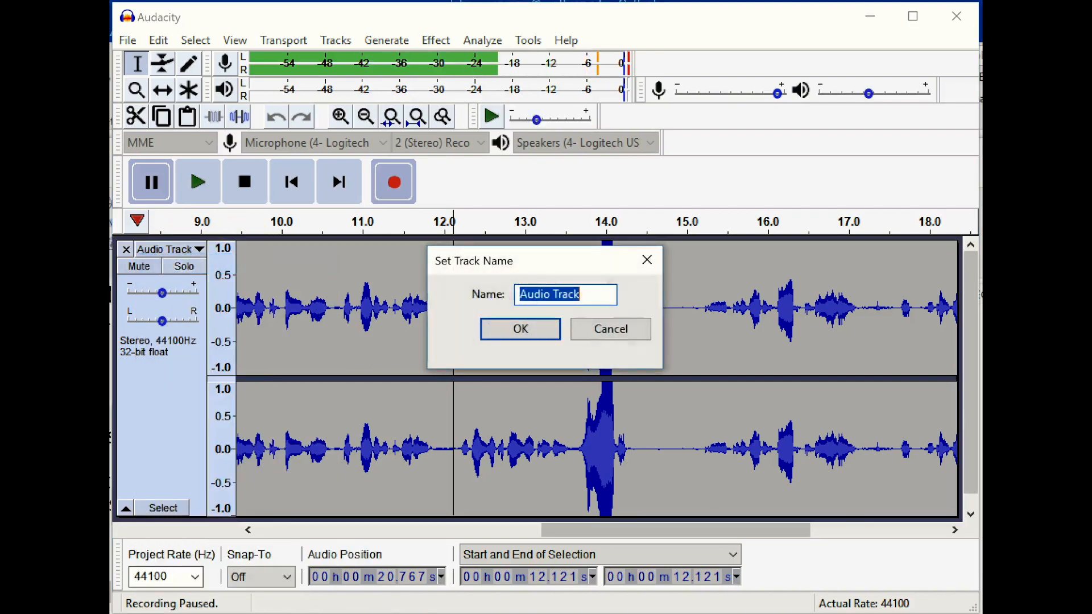
pyautogui.write('Voice')
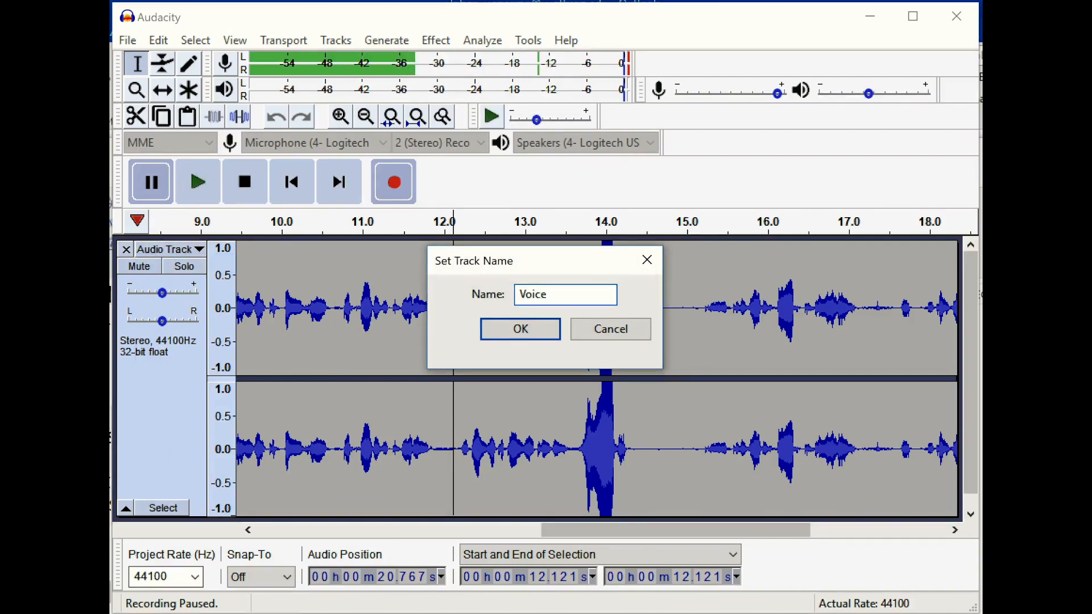
pyautogui.click(521, 328)
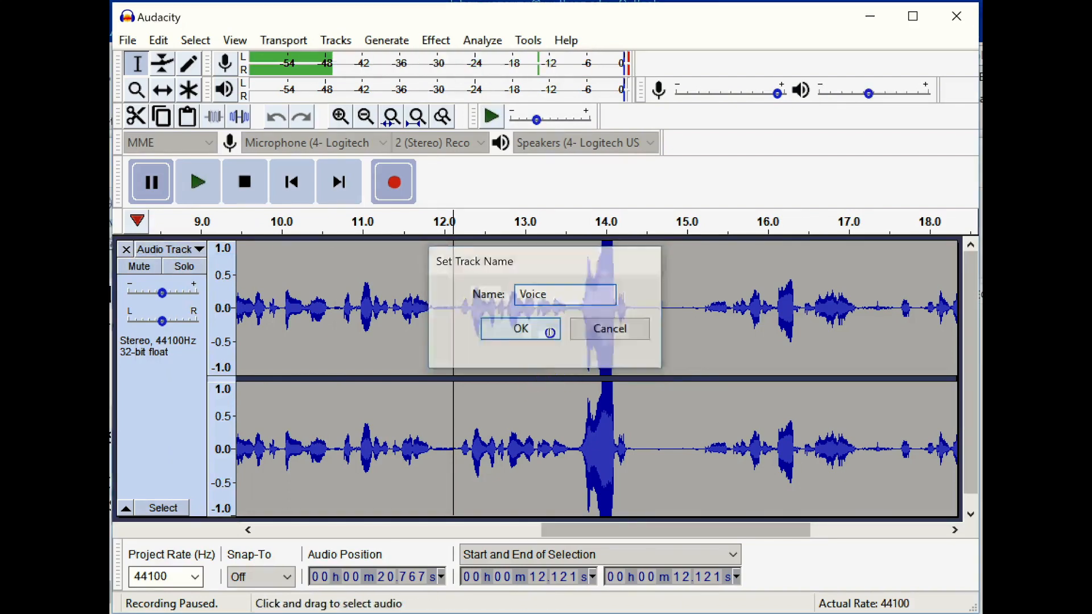
pyautogui.click(519, 329)
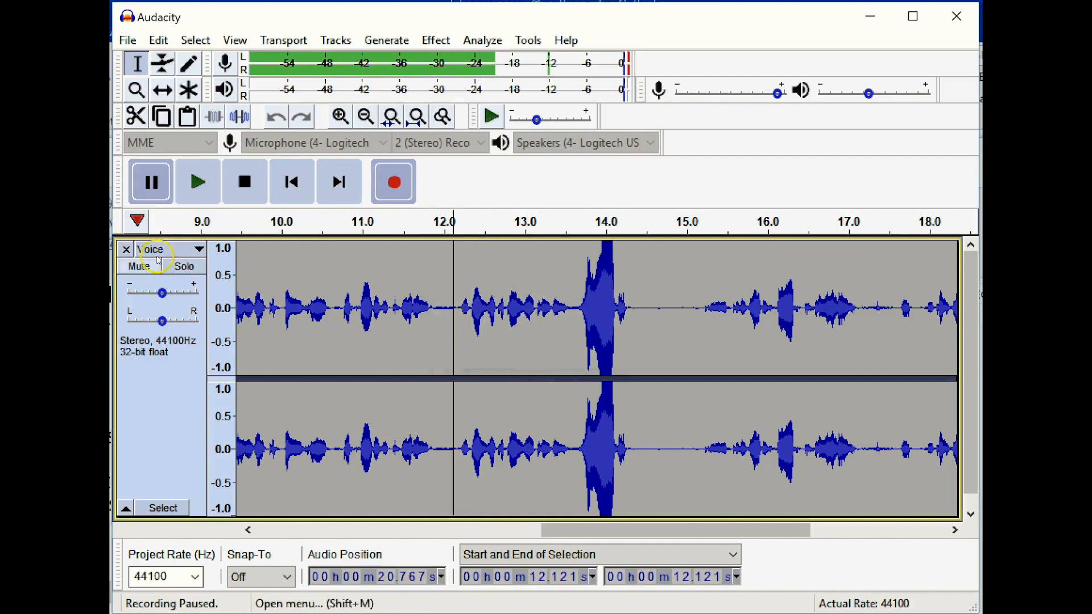
pyautogui.moveTo(246, 379)
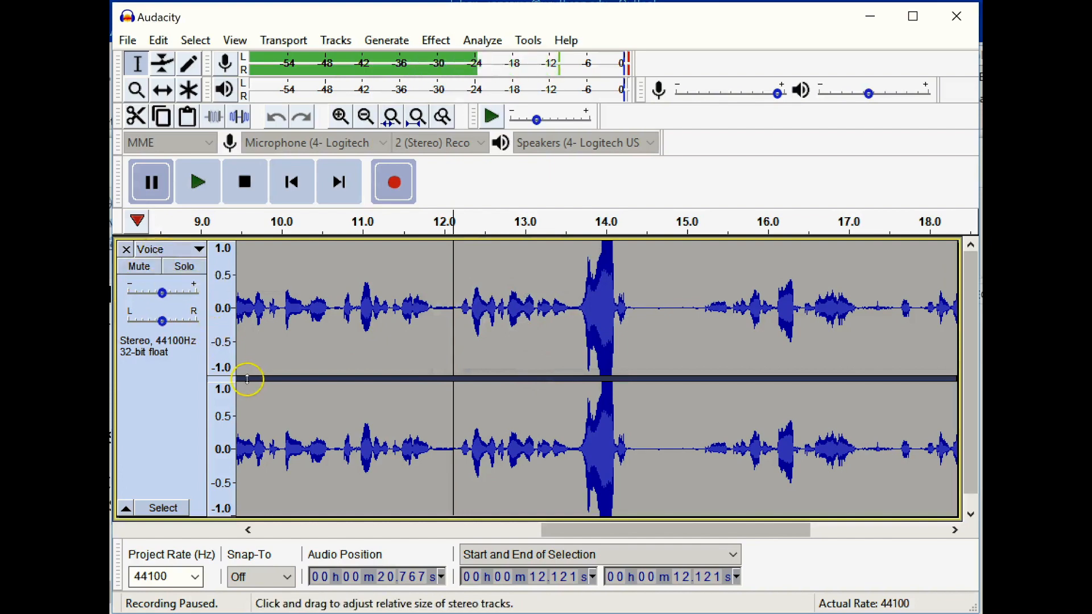
pyautogui.moveTo(205, 374)
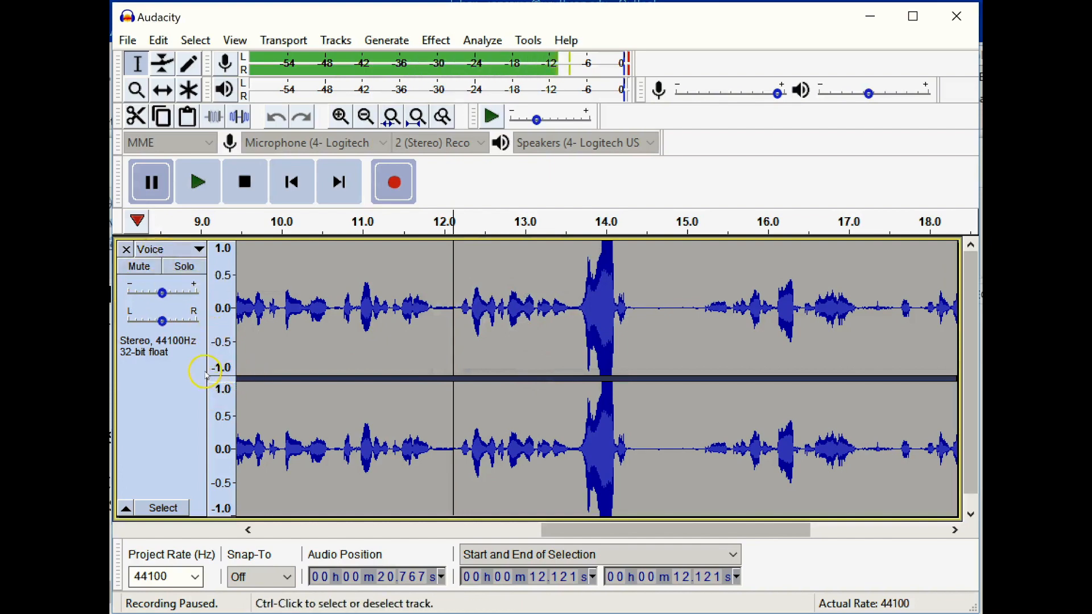
pyautogui.moveTo(205, 375)
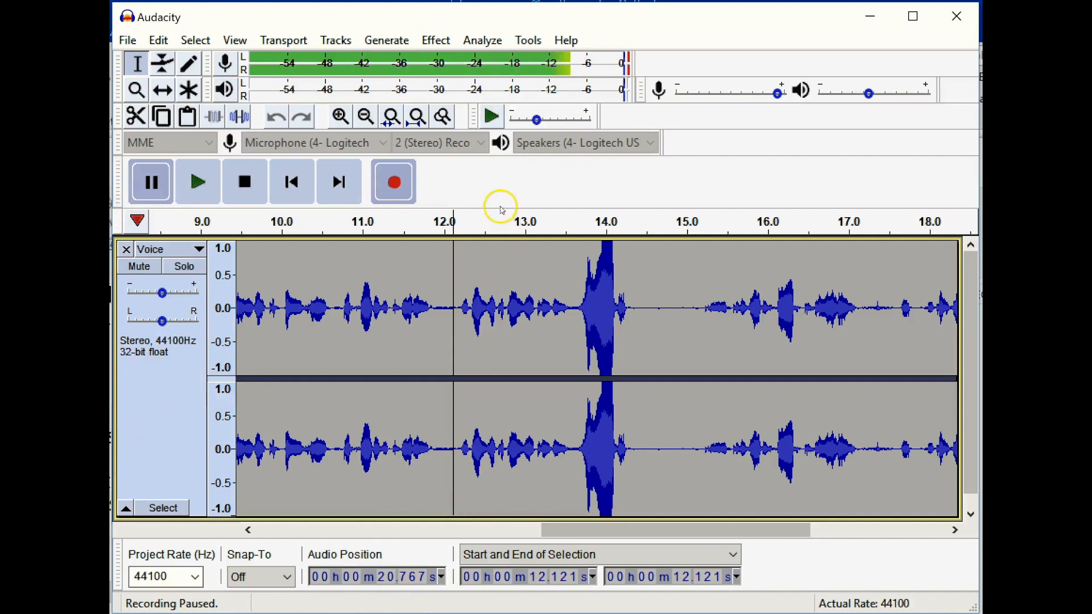
pyautogui.moveTo(666, 223)
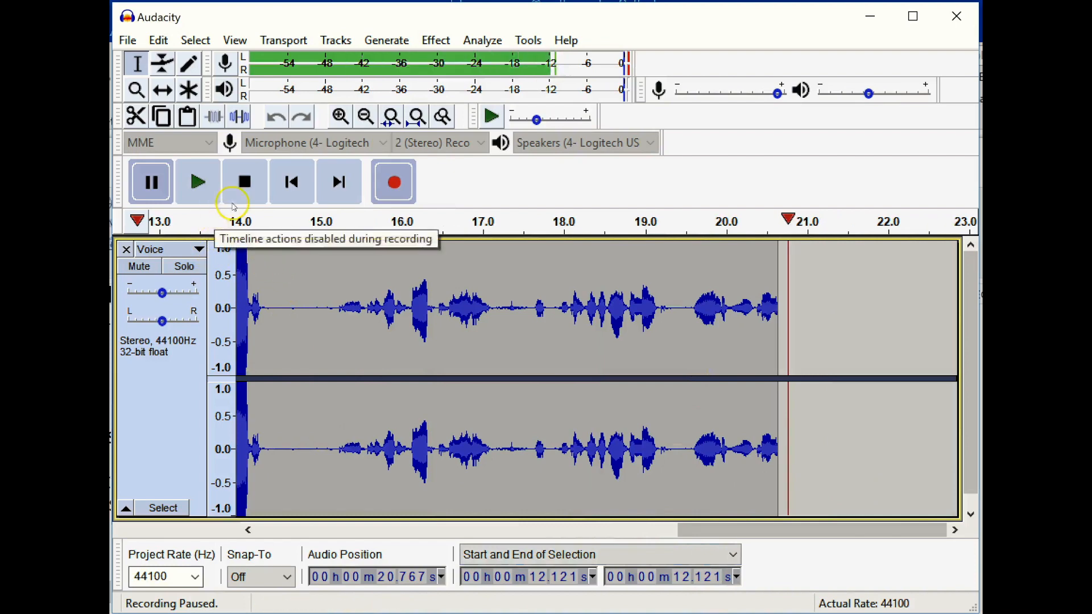
pyautogui.moveTo(245, 181)
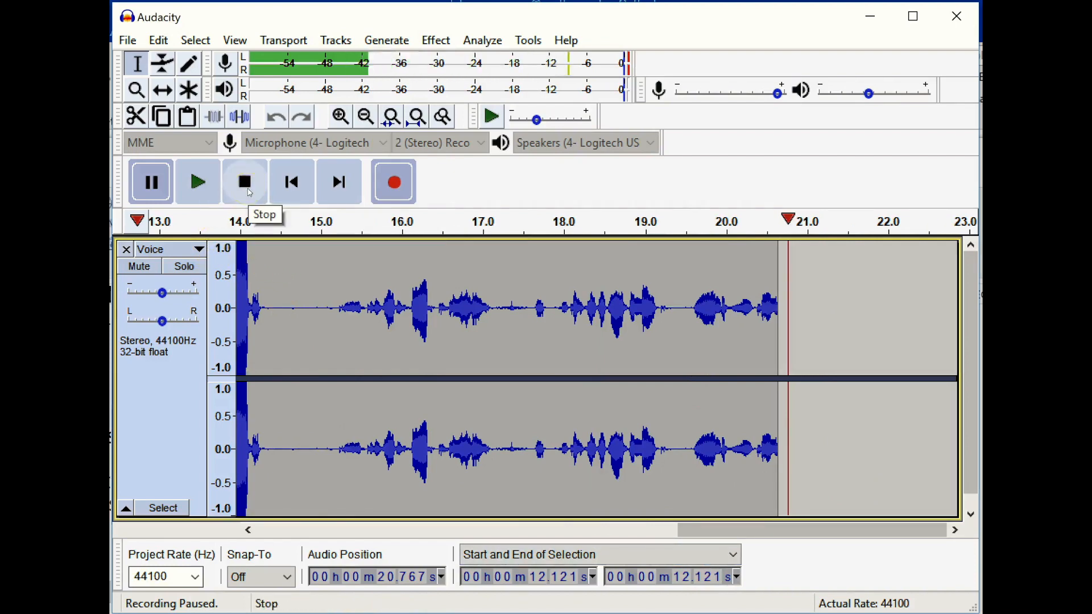
pyautogui.moveTo(402, 189)
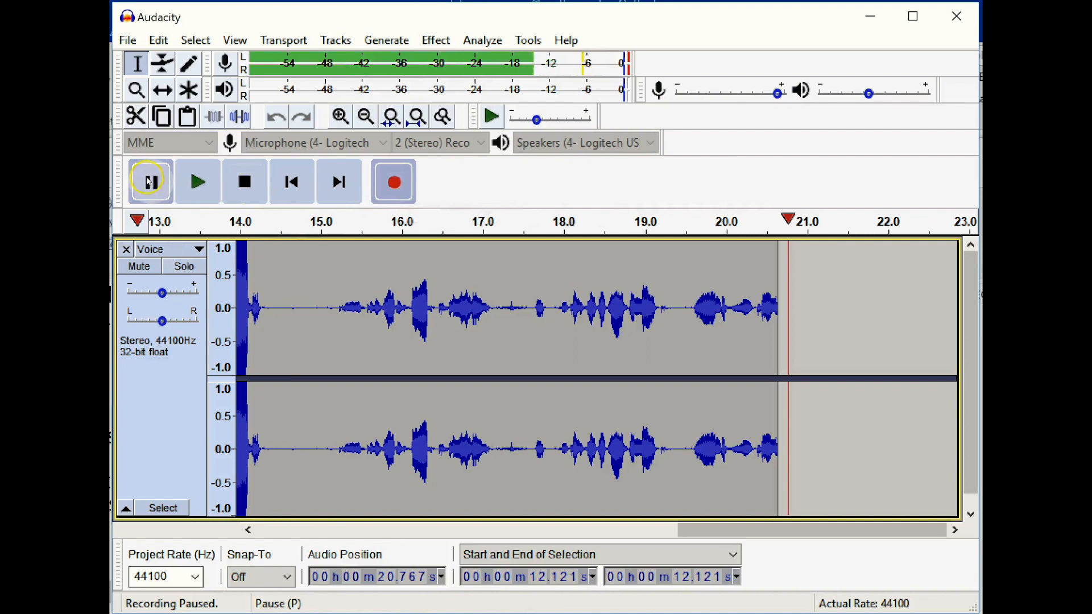
pyautogui.moveTo(149, 180)
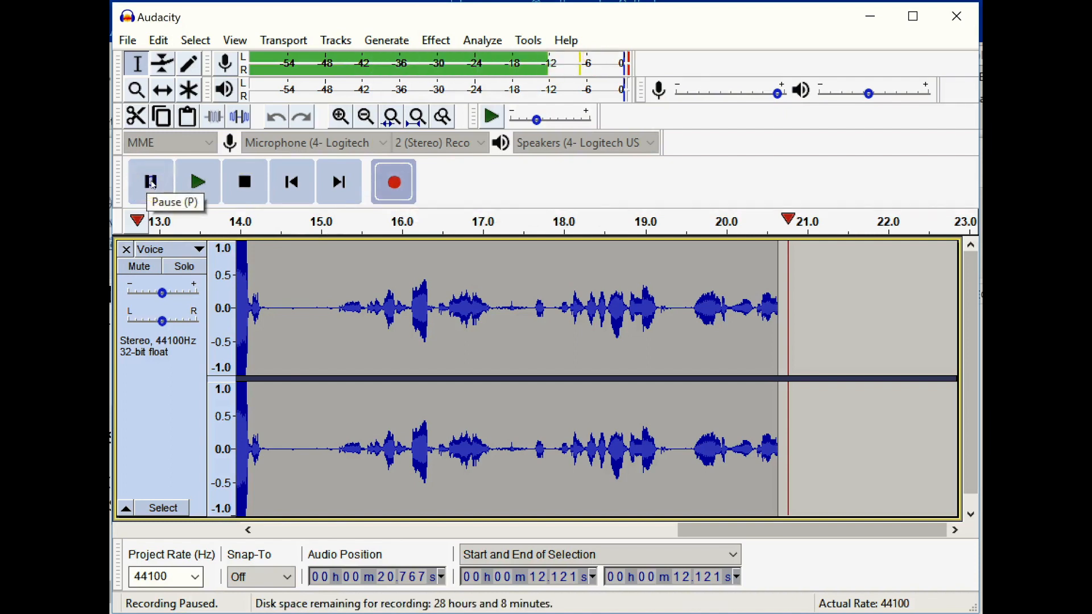
# - Resume recording a few more seconds of speech, pause it, then stop the take at about 25 s
pyautogui.click(150, 181)
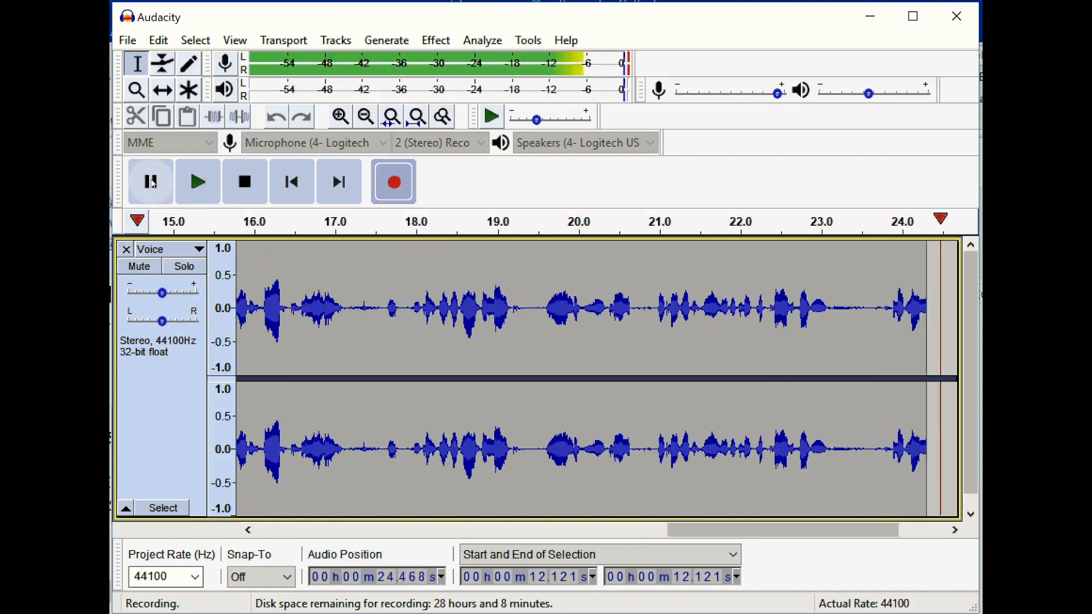
pyautogui.click(150, 181)
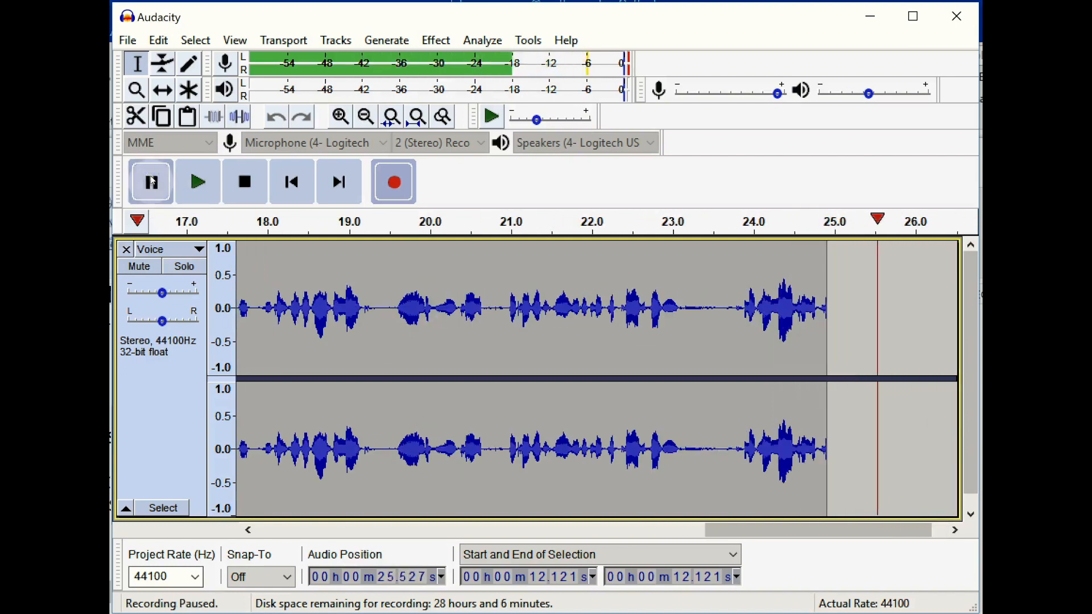
pyautogui.click(243, 180)
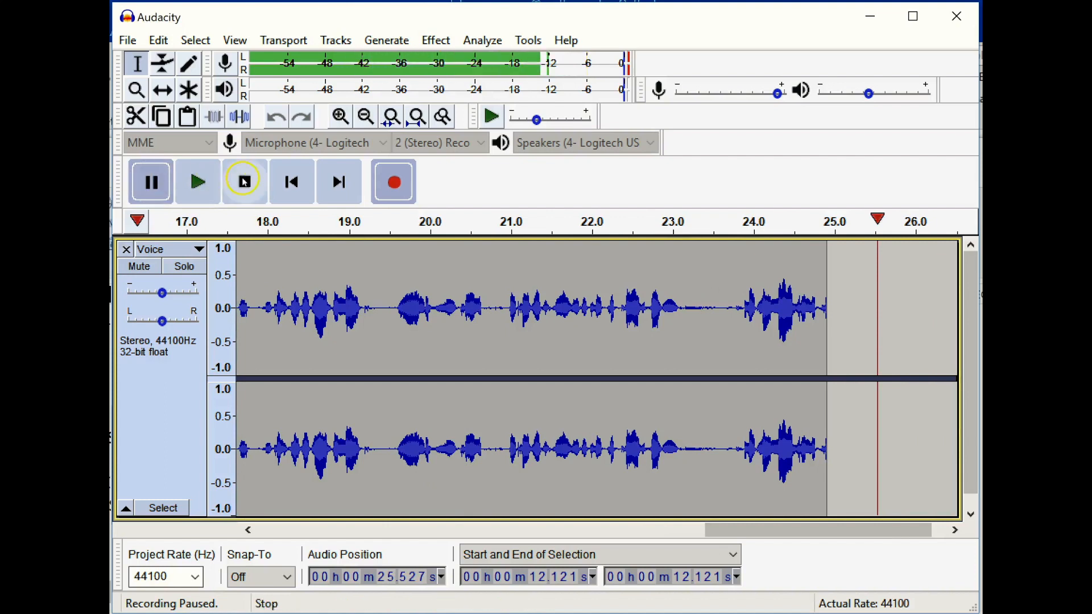
pyautogui.click(243, 180)
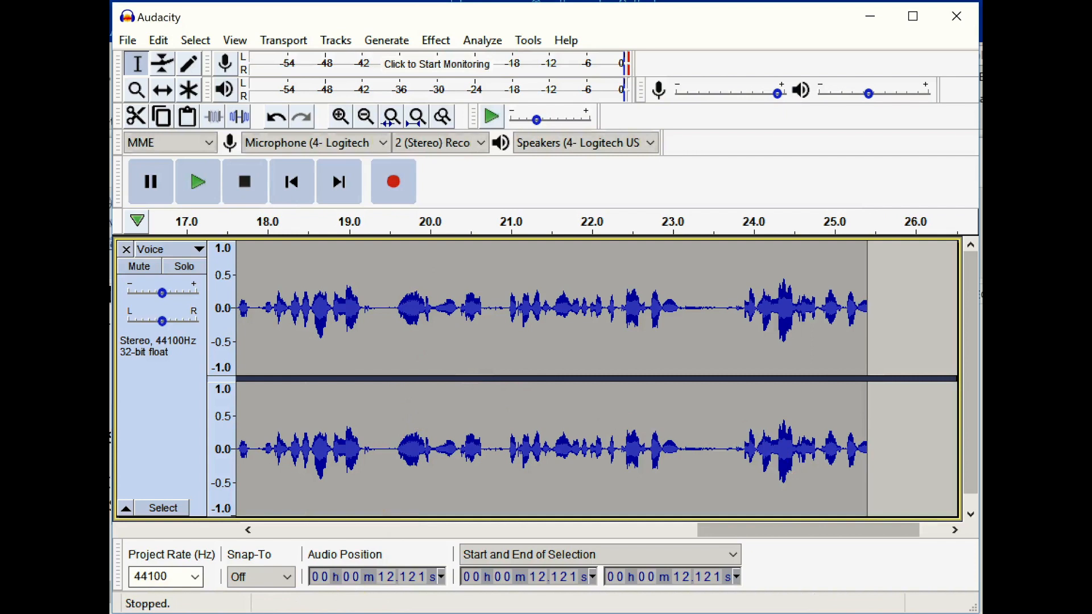
pyautogui.moveTo(406, 350)
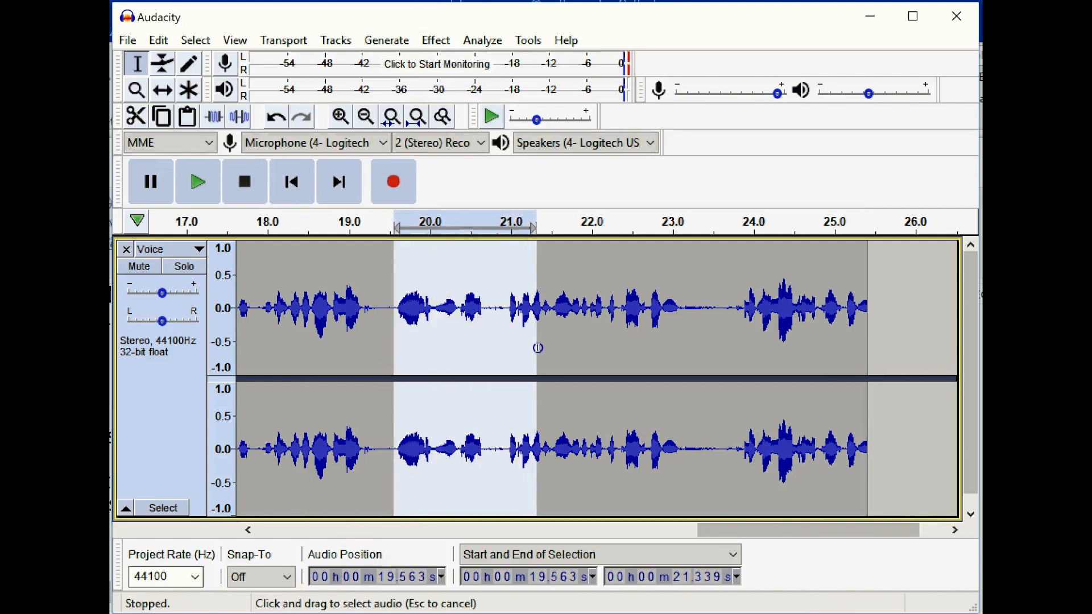
# - Select and delete the audio from 19.56 s to 21.34 s, shortening the track to about 23 s
pyautogui.moveTo(536, 309); pyautogui.dragTo(600, 308)
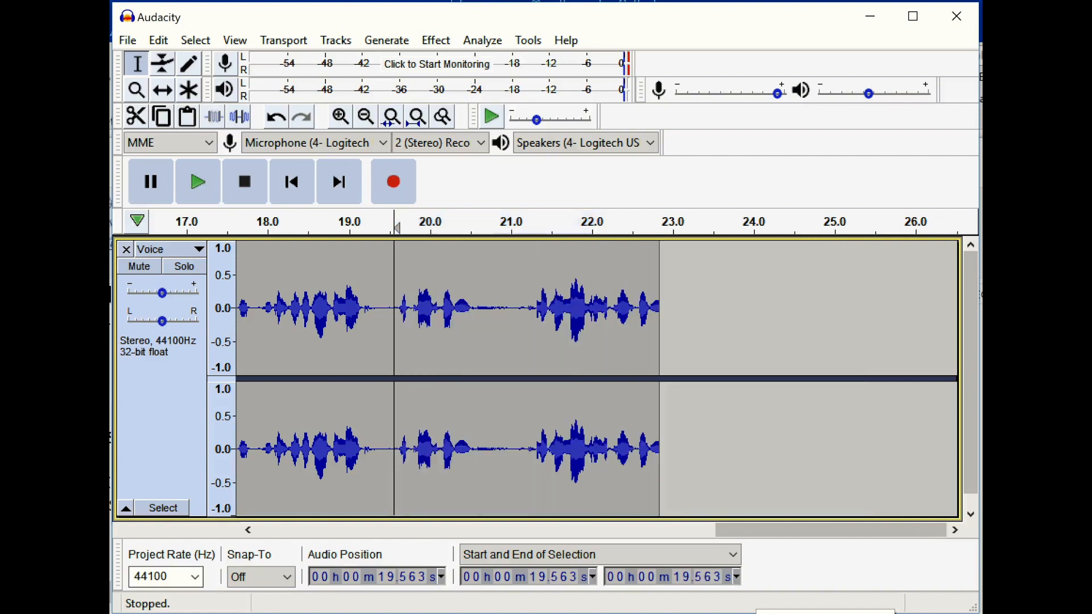
pyautogui.moveTo(866, 529)
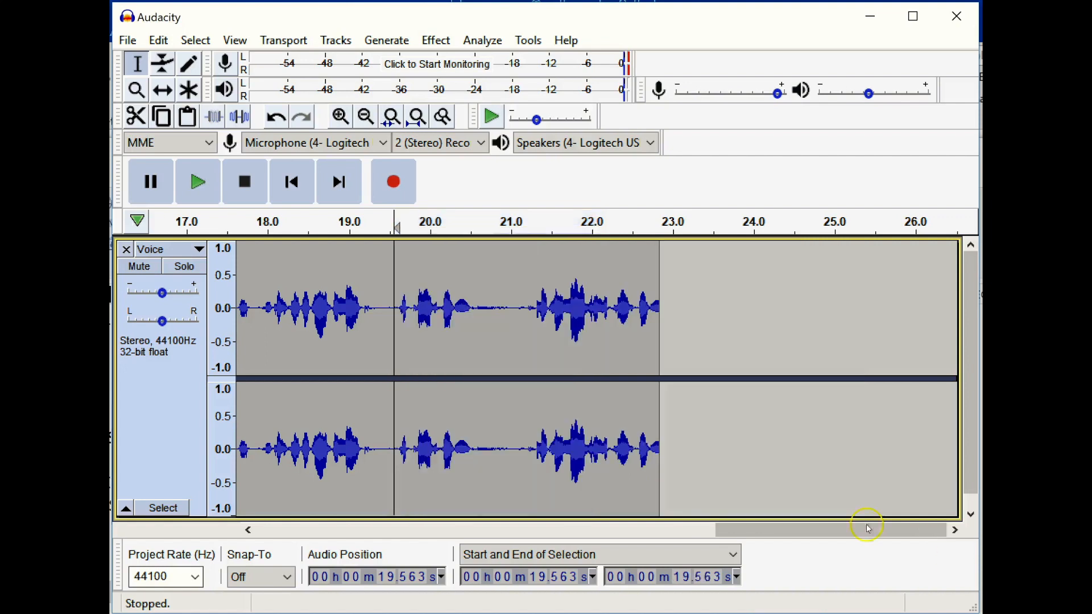
pyautogui.moveTo(666, 216)
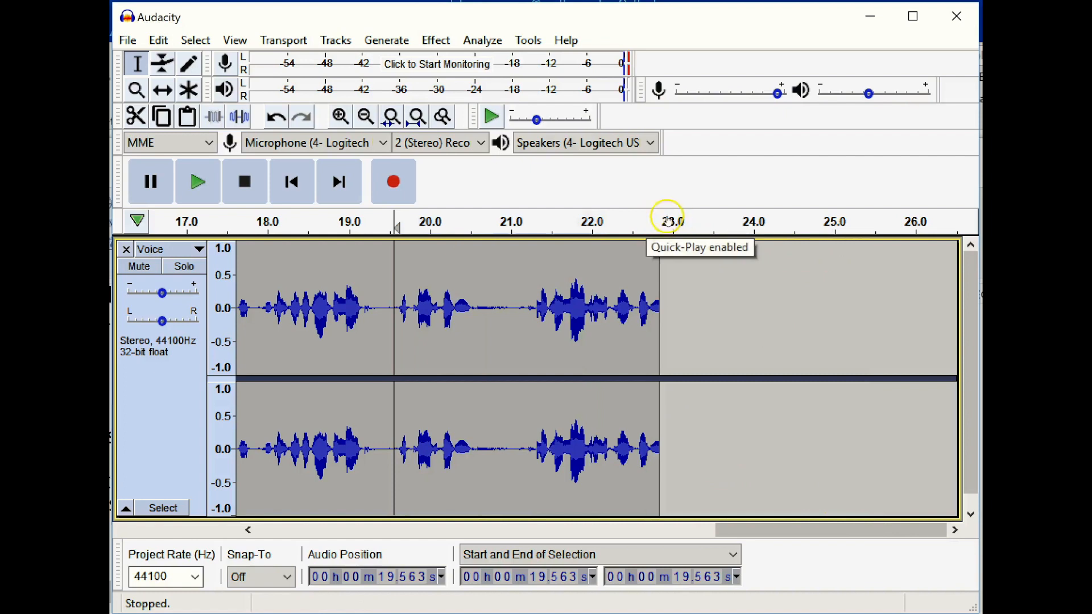
pyautogui.moveTo(532, 262)
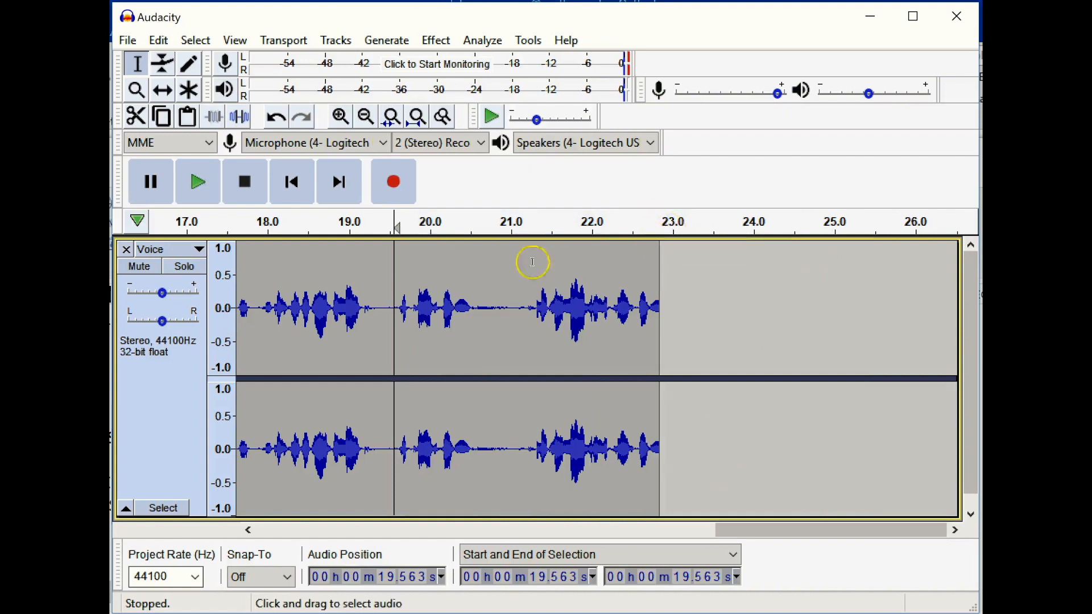
# - Select the loud burst near 14 seconds, spanning about 13.6 to 14.47 s
pyautogui.moveTo(400, 308); pyautogui.dragTo(665, 308)
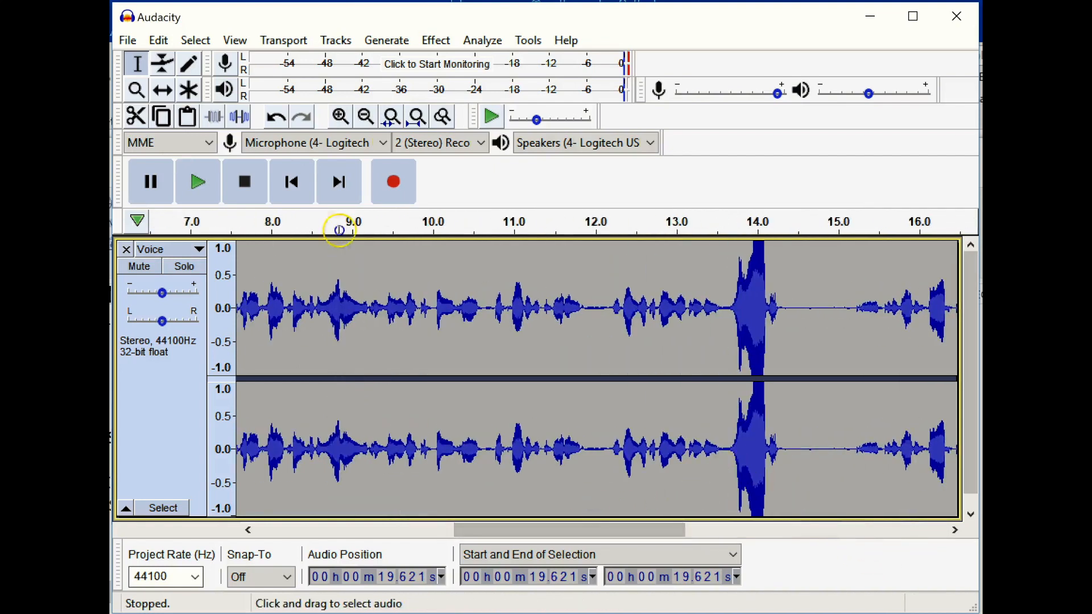
pyautogui.moveTo(724, 306); pyautogui.dragTo(790, 306)
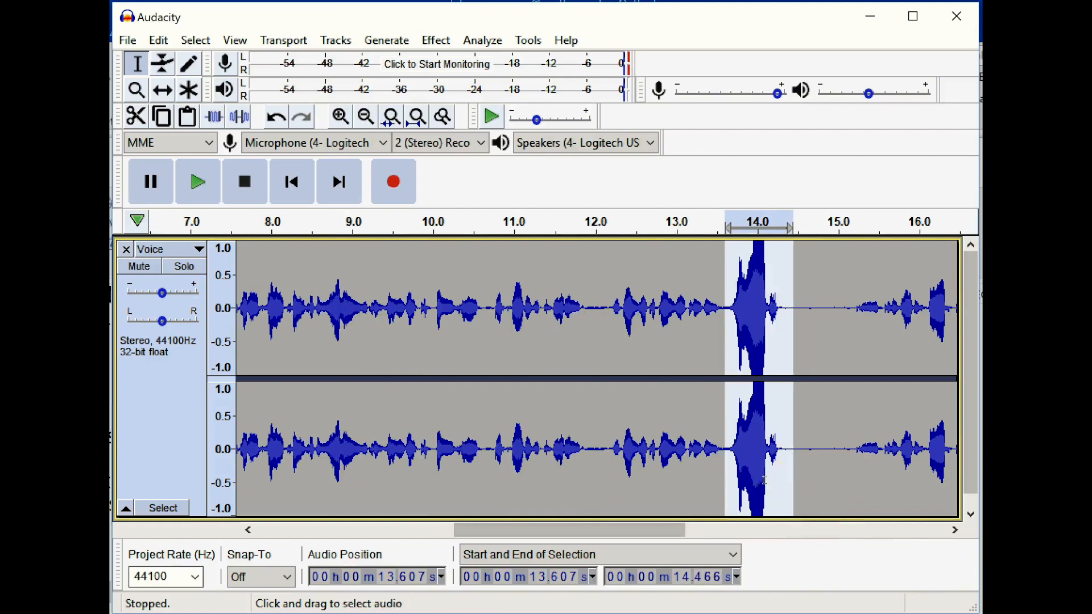